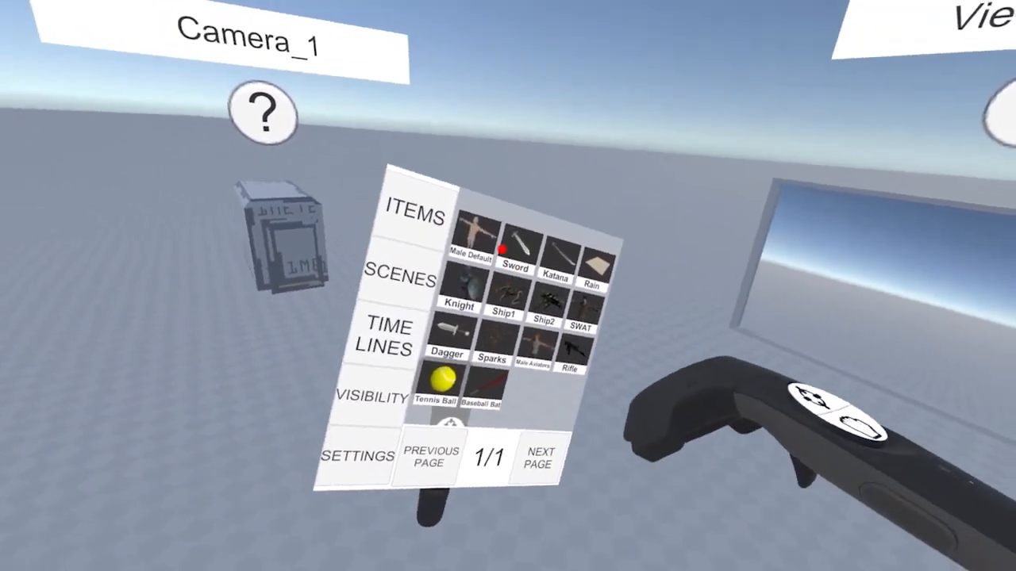
pyautogui.moveTo(508, 286)
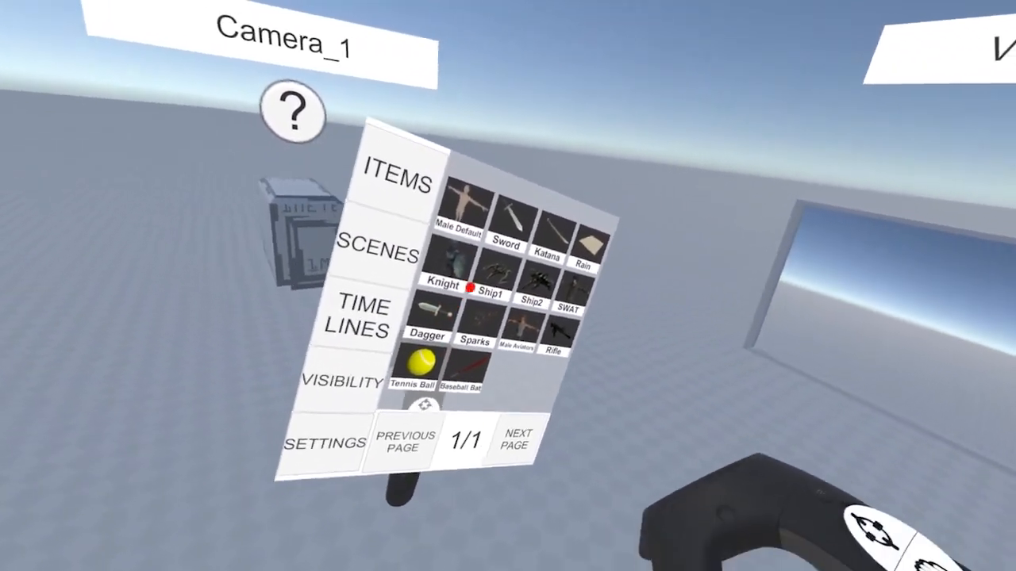
pyautogui.moveTo(508, 285)
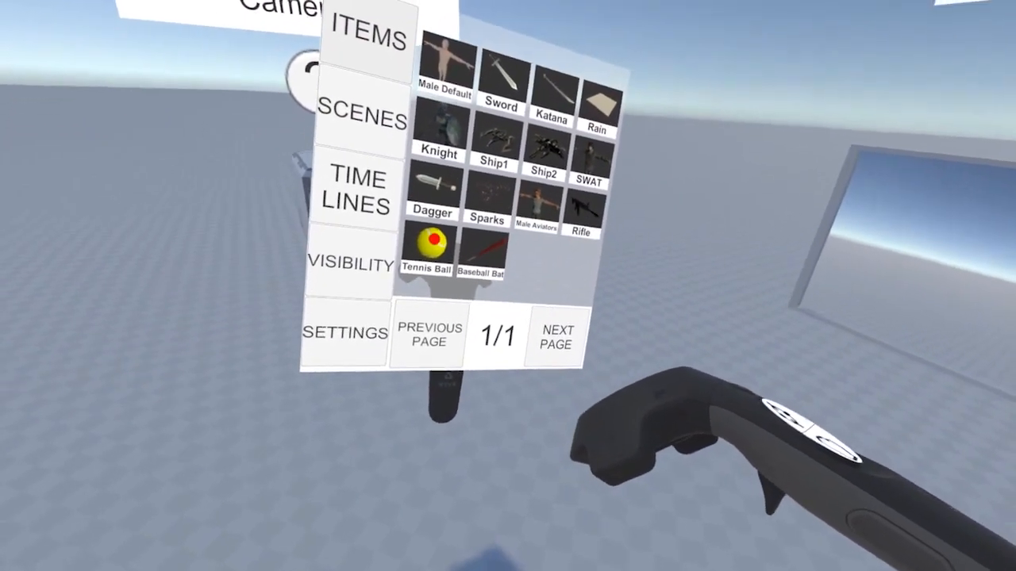
# Add the Tennis Ball from the item library into the scene beside the camera.
pyautogui.click(431, 244)
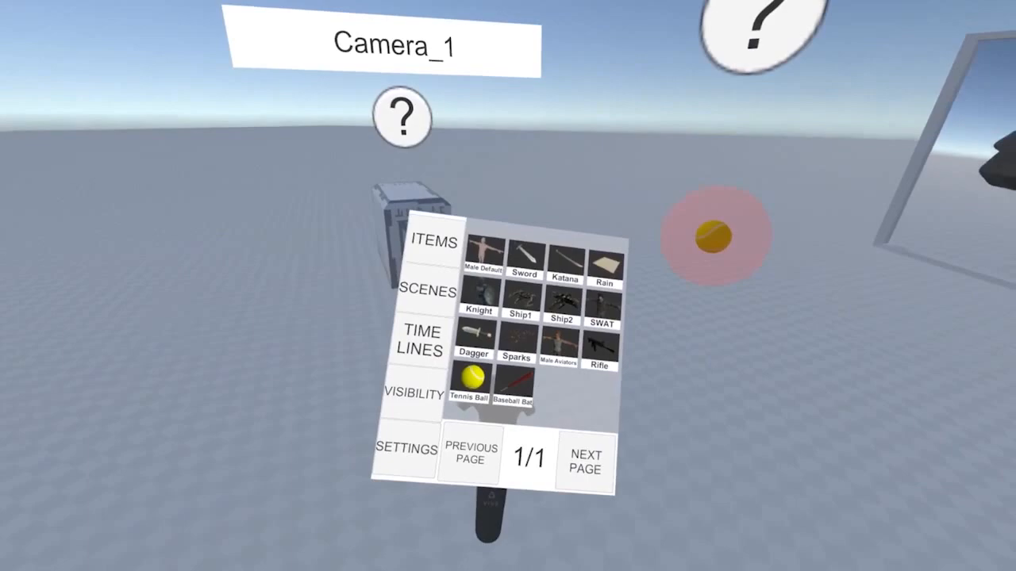
# Show the TIME LINES panel, which reports no timeline selected yet.
pyautogui.click(422, 339)
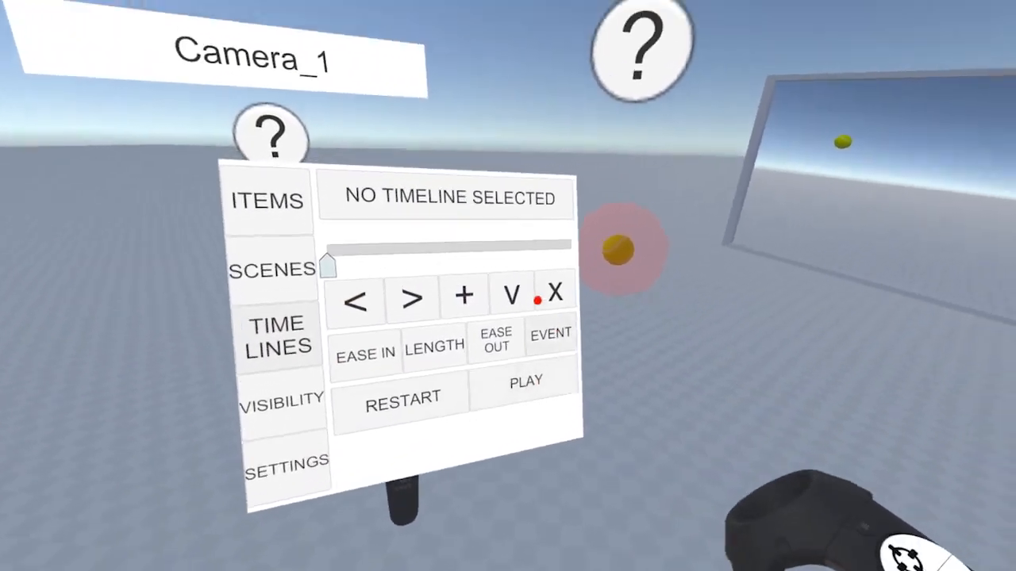
pyautogui.moveTo(507, 286)
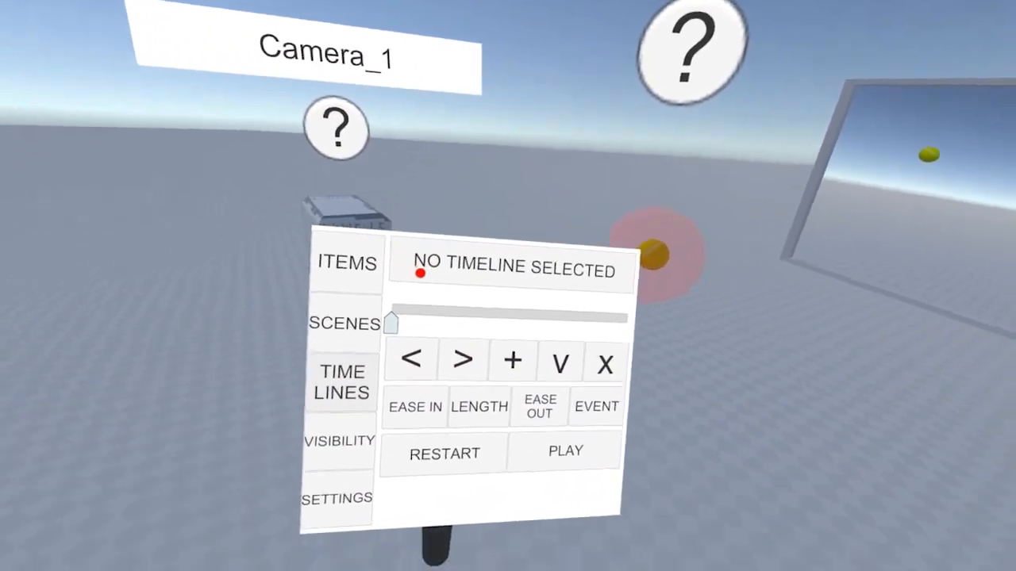
pyautogui.moveTo(508, 286)
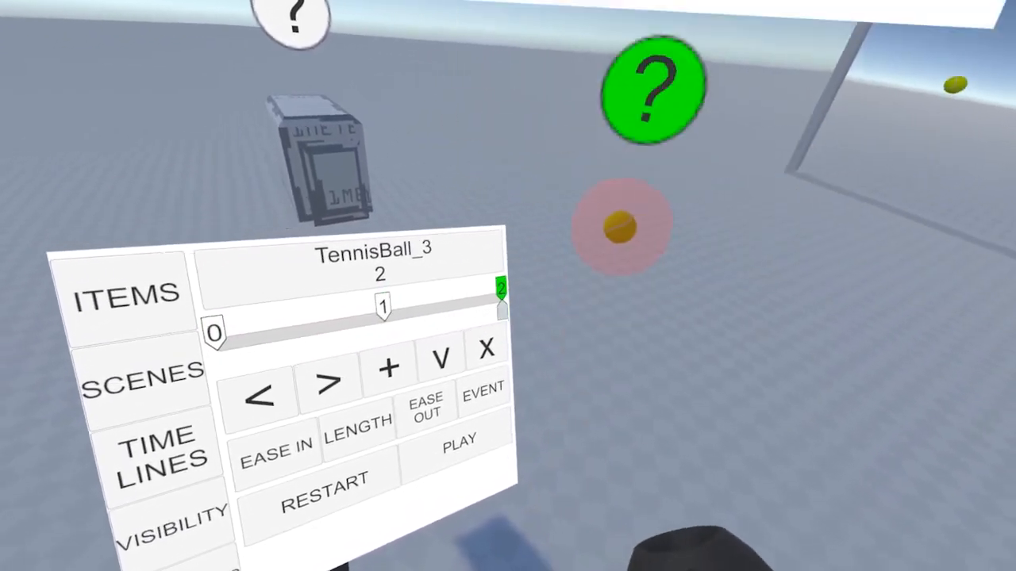
pyautogui.moveTo(507, 286)
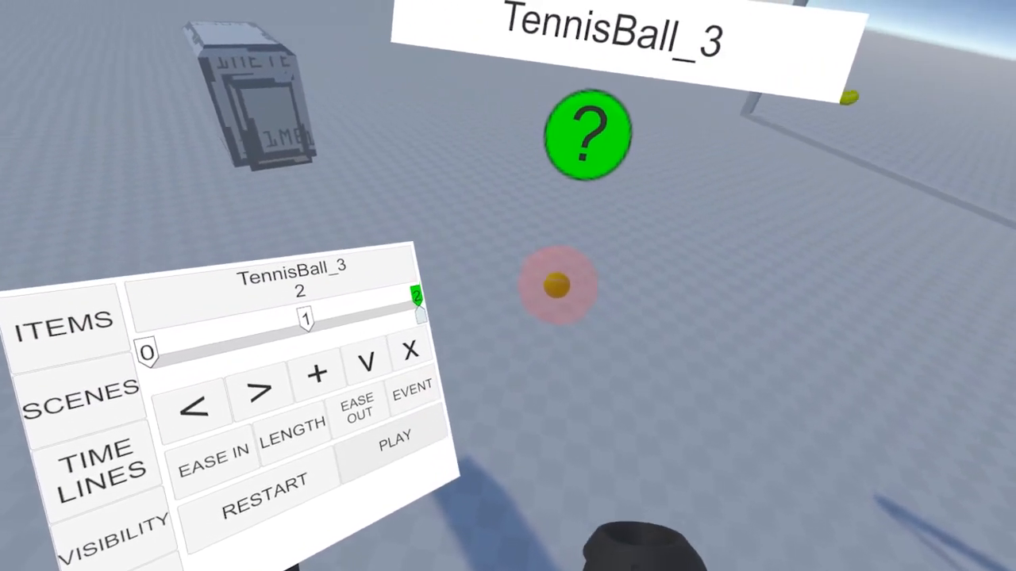
pyautogui.moveTo(508, 286)
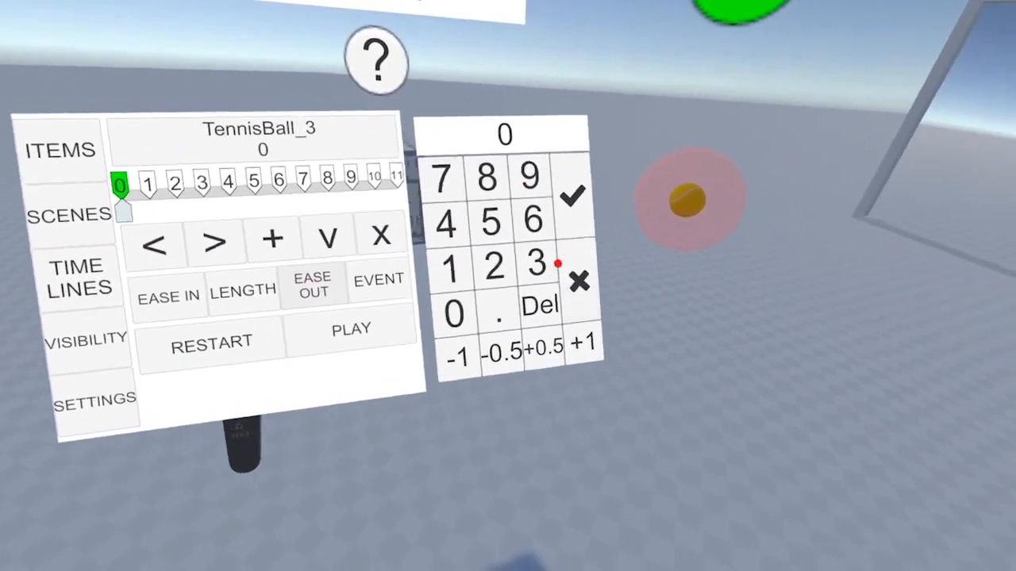
# Adjust a keyframe on TennisBall_3's track, leaving keyframe 5 active.
pyautogui.click(443, 266)
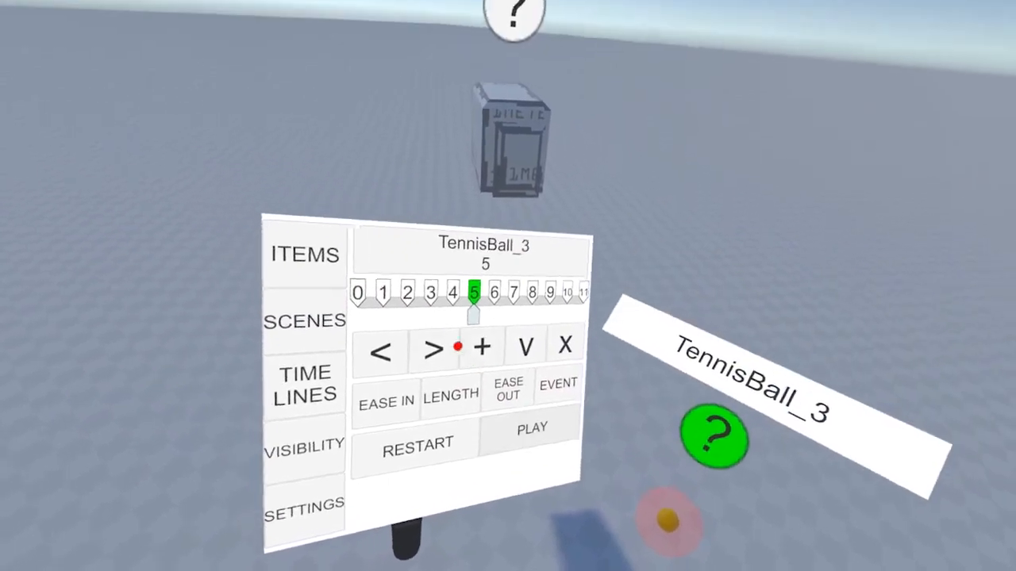
# Adjust keyframe timing on TennisBall_3's track, moving on to keyframe 6.
pyautogui.click(381, 350)
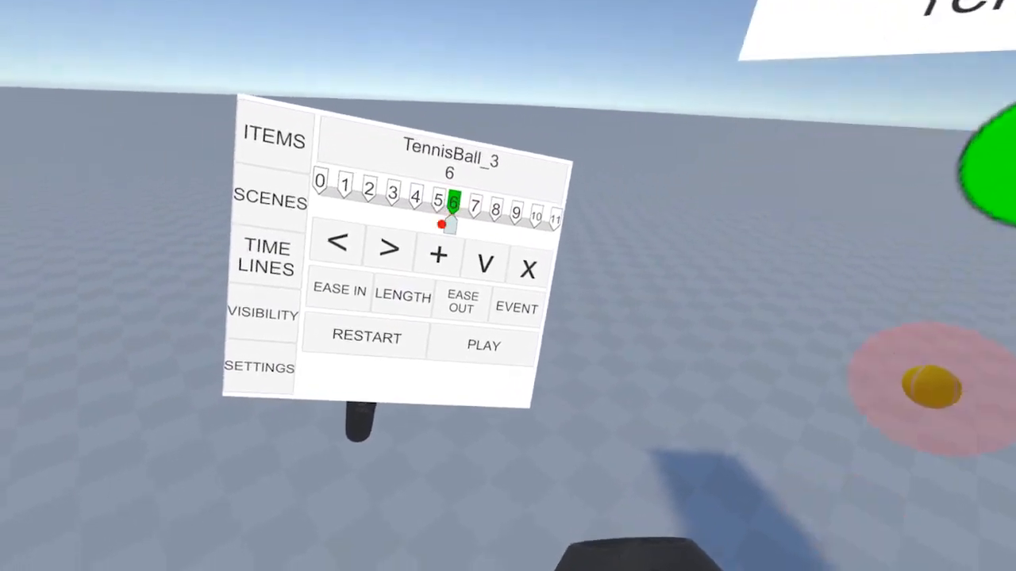
# Set keyframe 6's easing and length to continue the shortening bounce.
pyautogui.click(403, 297)
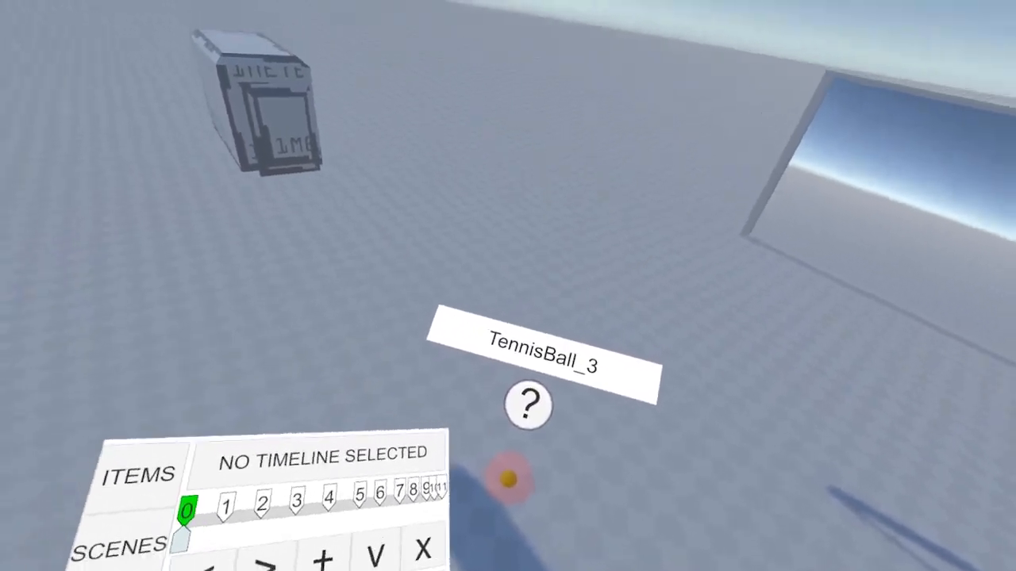
pyautogui.moveTo(508, 285)
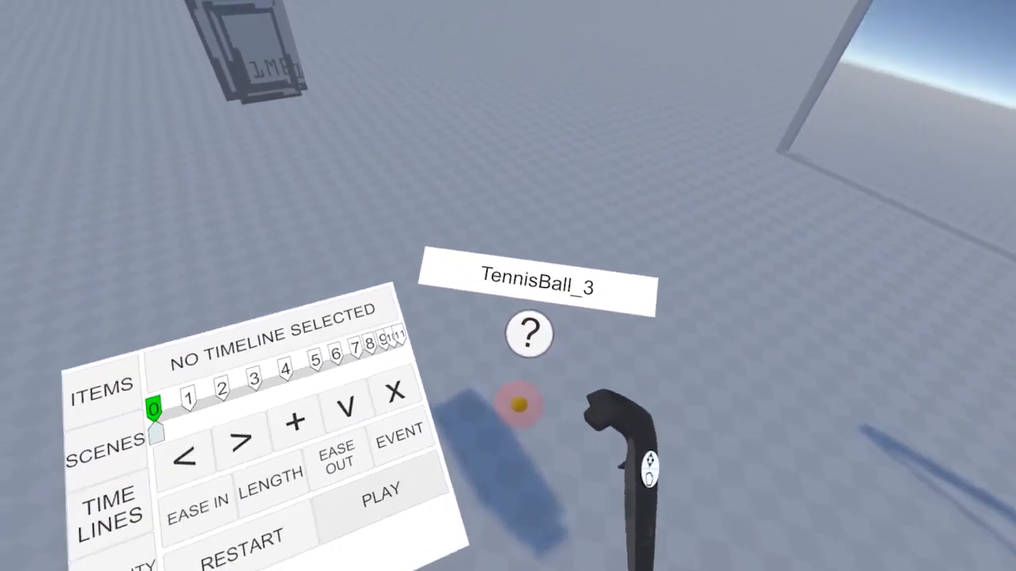
pyautogui.moveTo(508, 286)
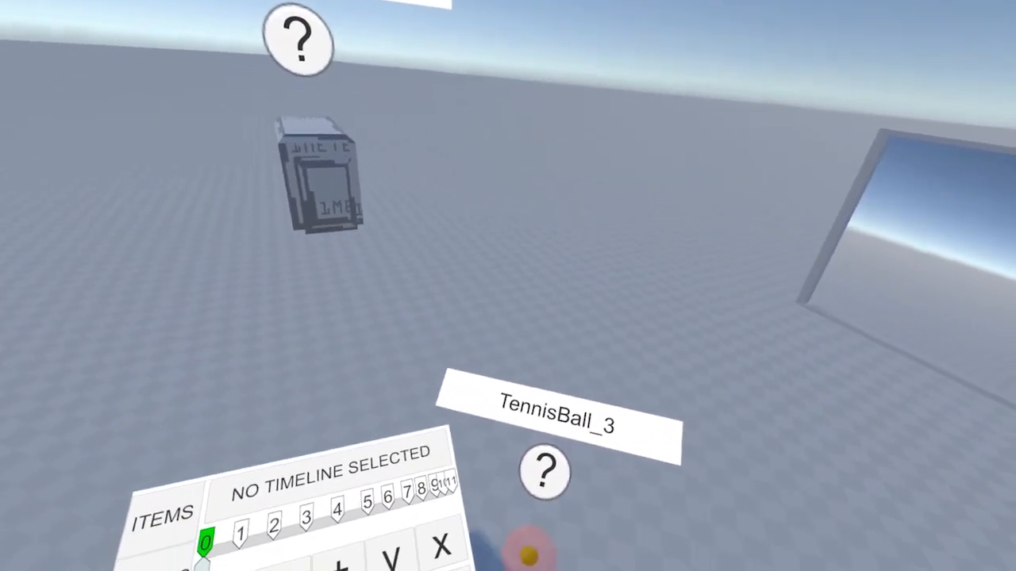